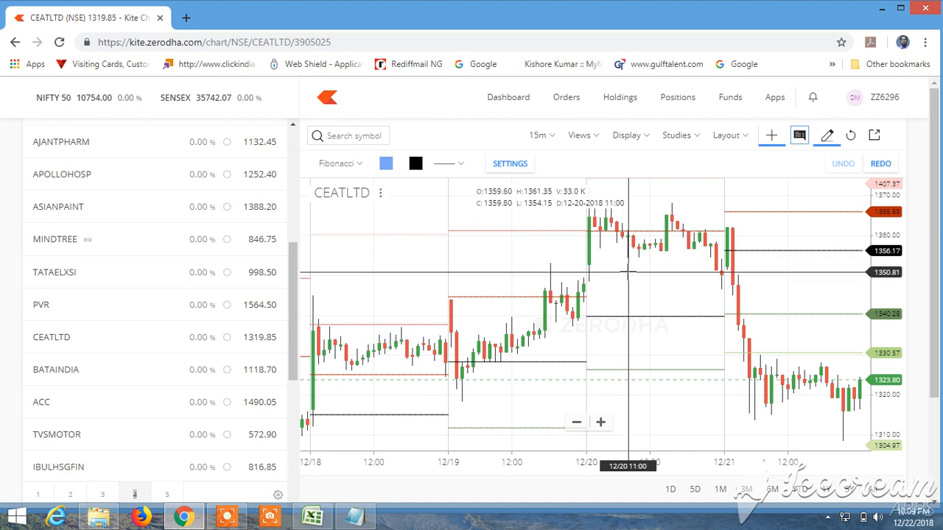
mouse_move(766, 184)
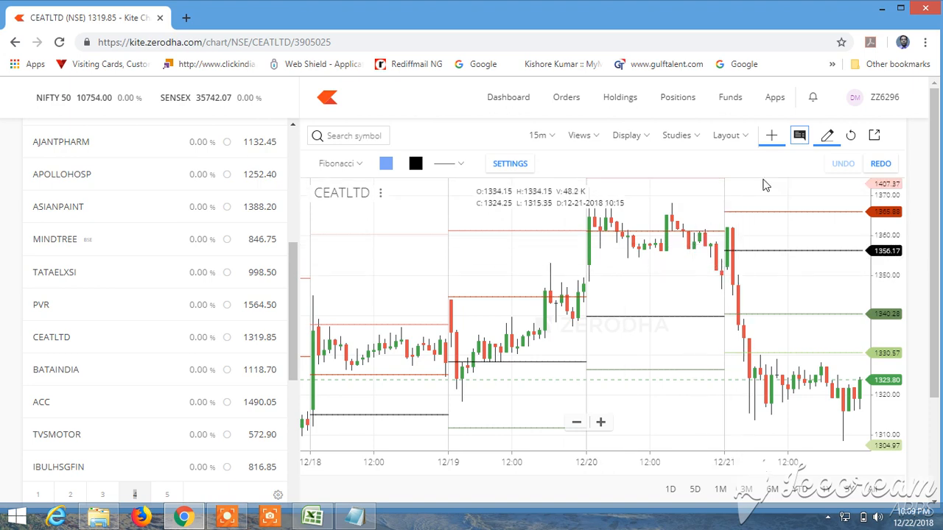
- Clear the old level lines from the CEATLTD chart and dismiss the Studies list
click(674, 135)
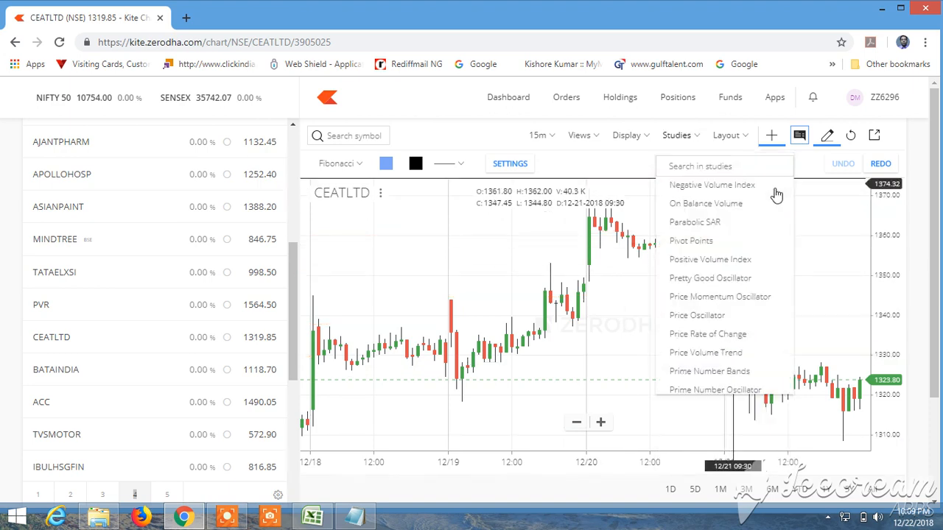
click(613, 345)
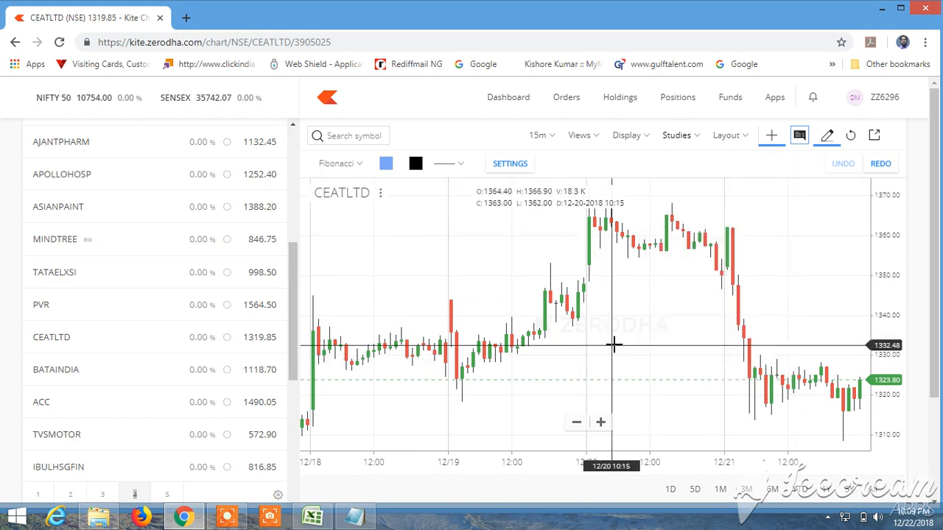
drag(613, 345, 663, 361)
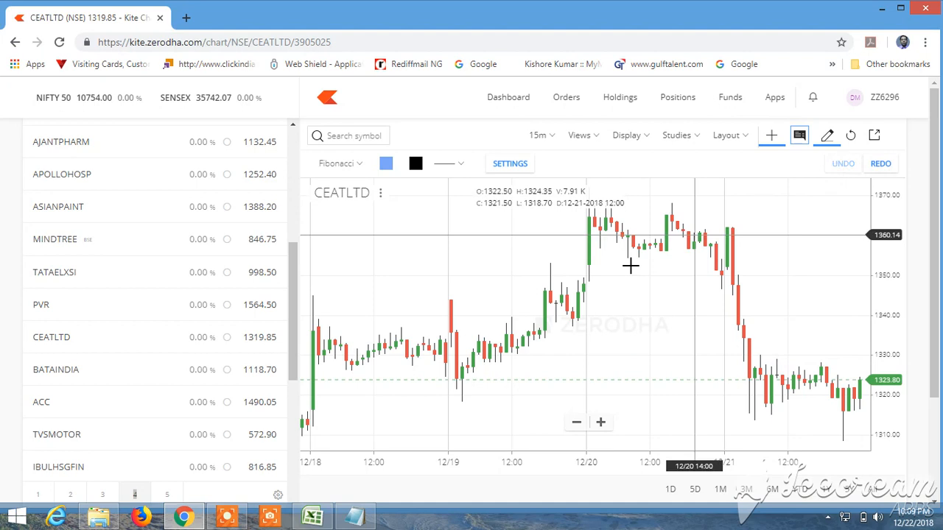
mouse_move(601, 230)
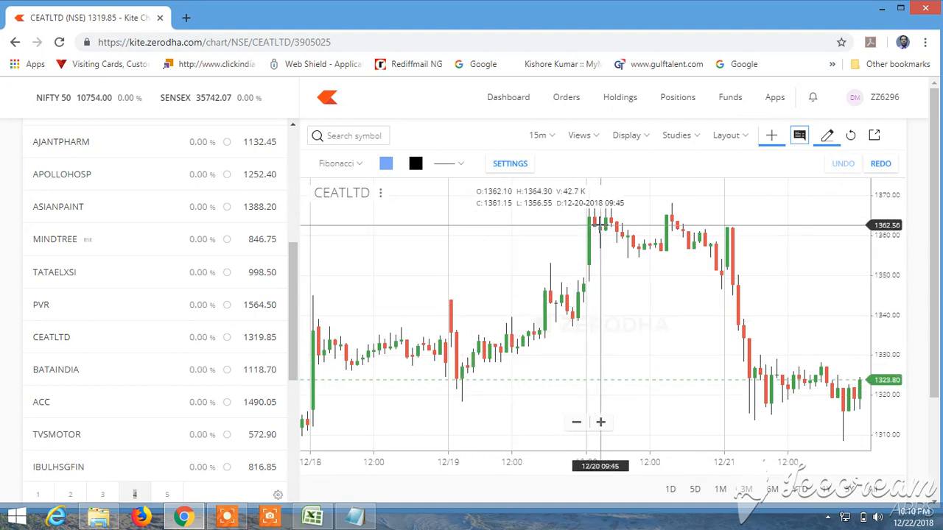
mouse_move(464, 401)
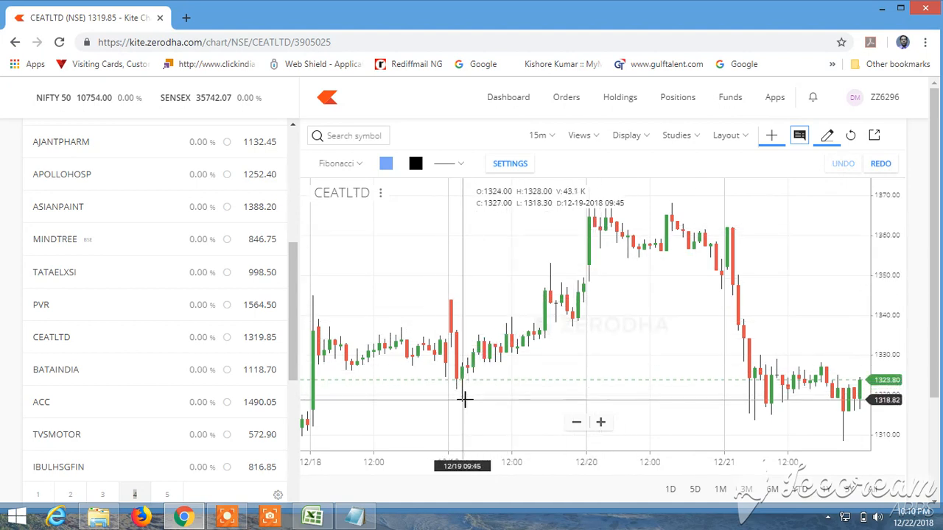
mouse_move(519, 354)
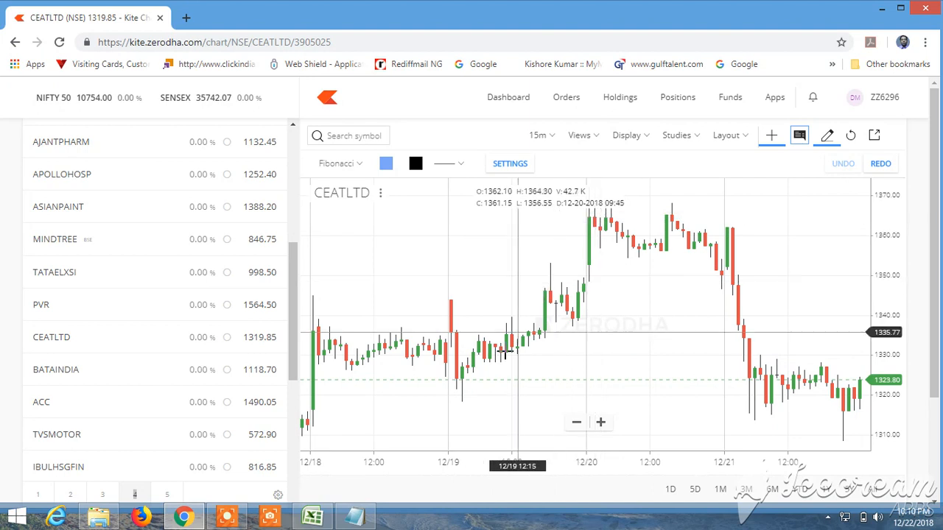
mouse_move(624, 247)
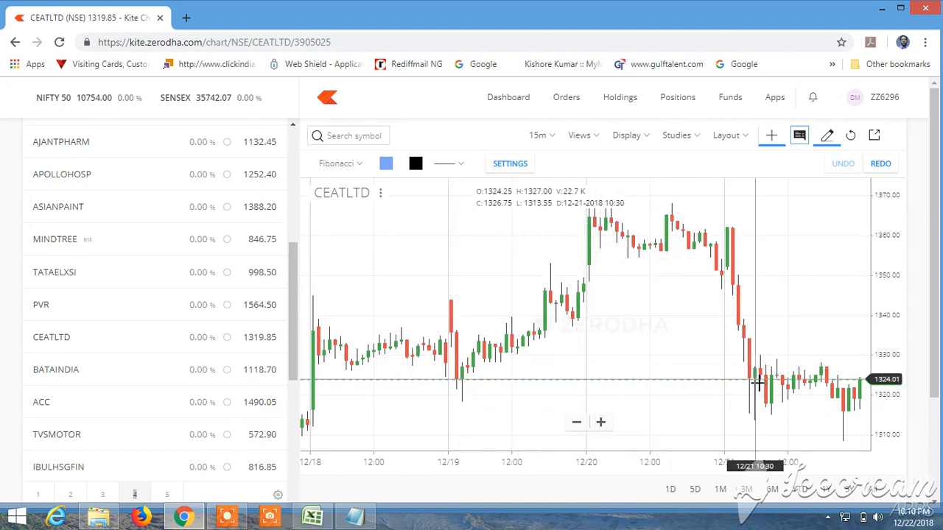
mouse_move(754, 324)
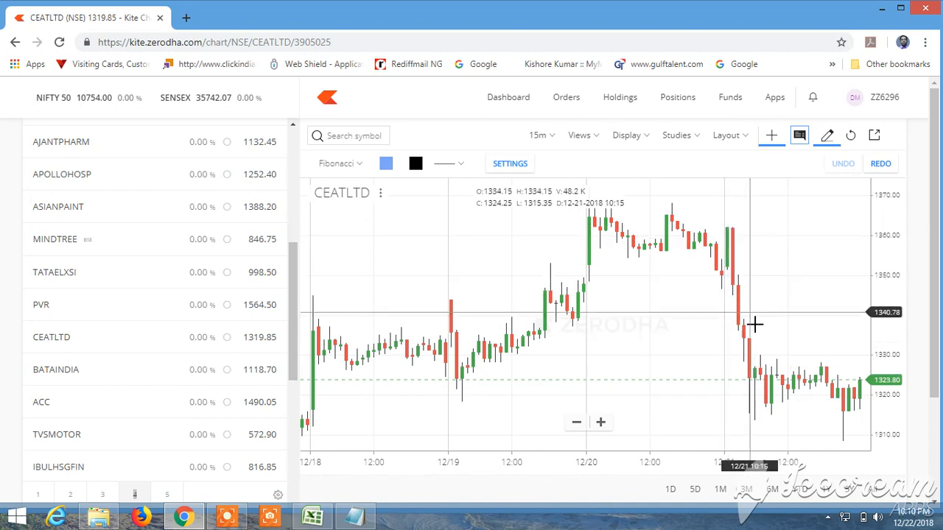
mouse_move(722, 250)
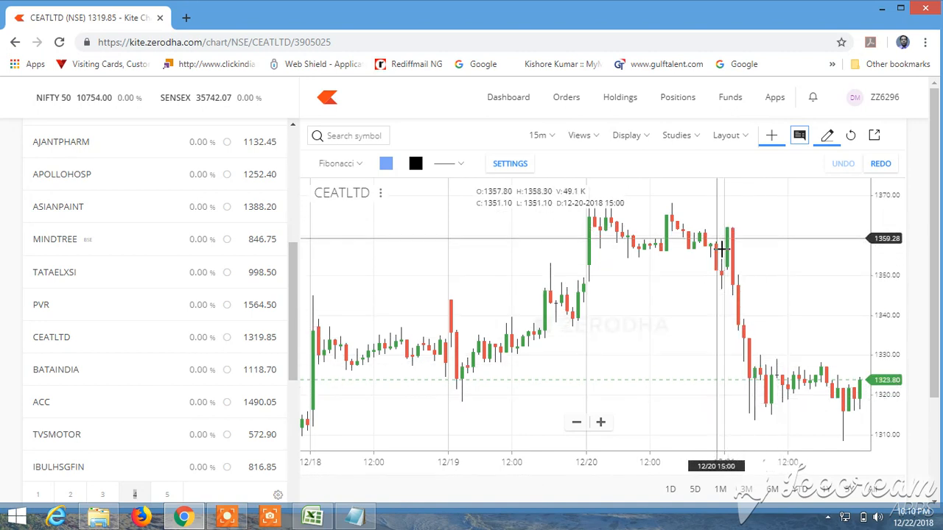
mouse_move(436, 416)
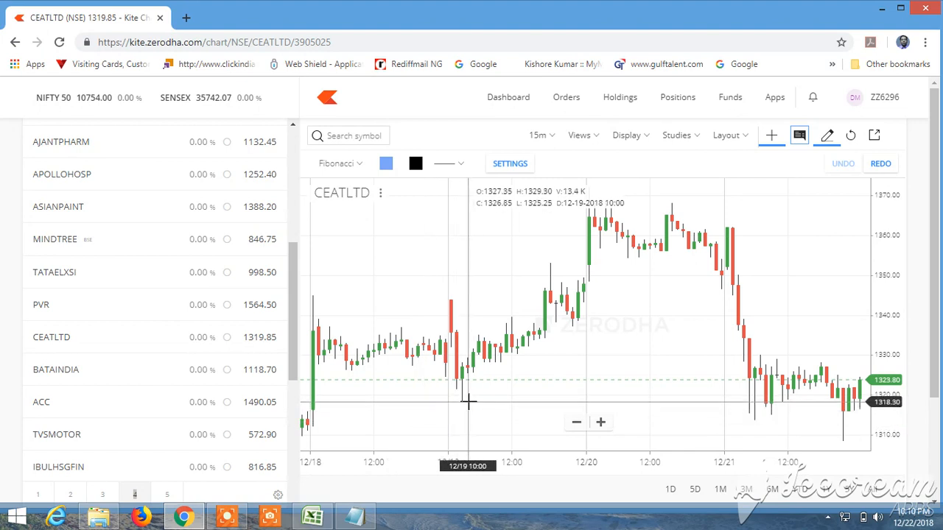
mouse_move(442, 462)
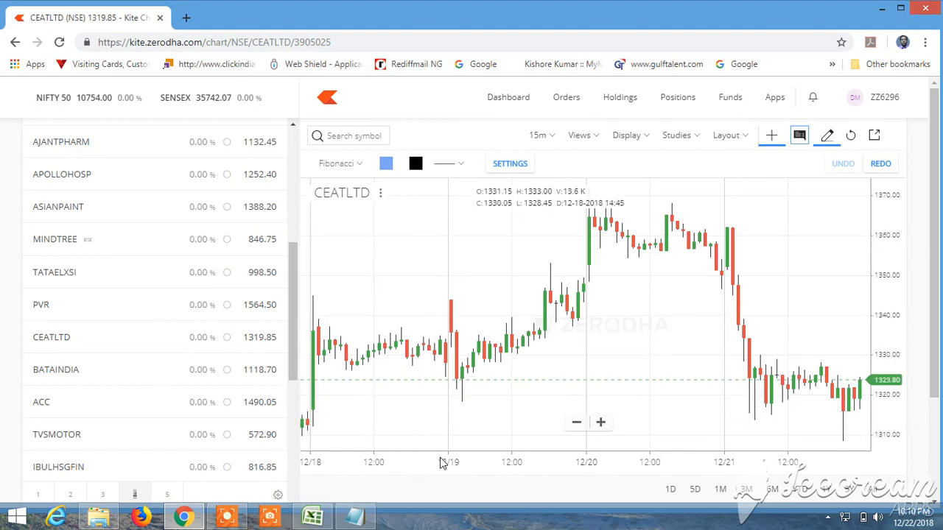
mouse_move(462, 402)
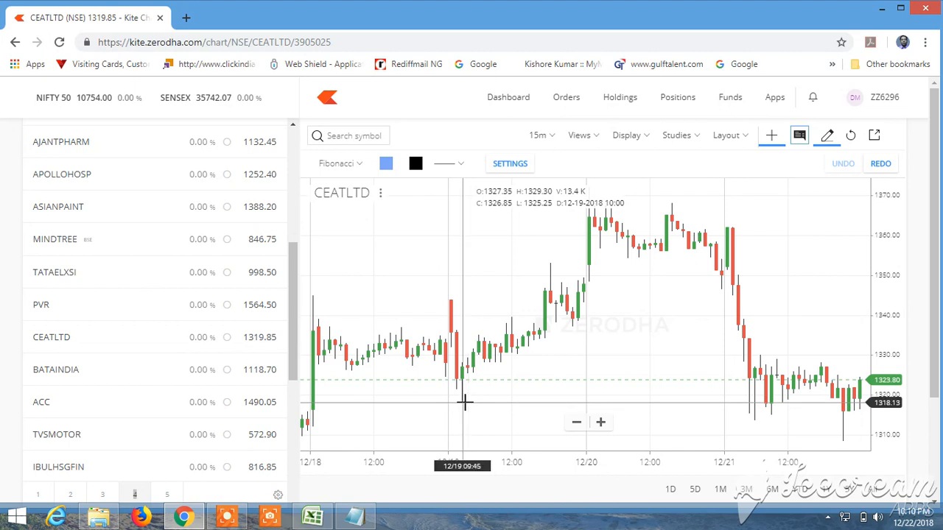
mouse_move(464, 401)
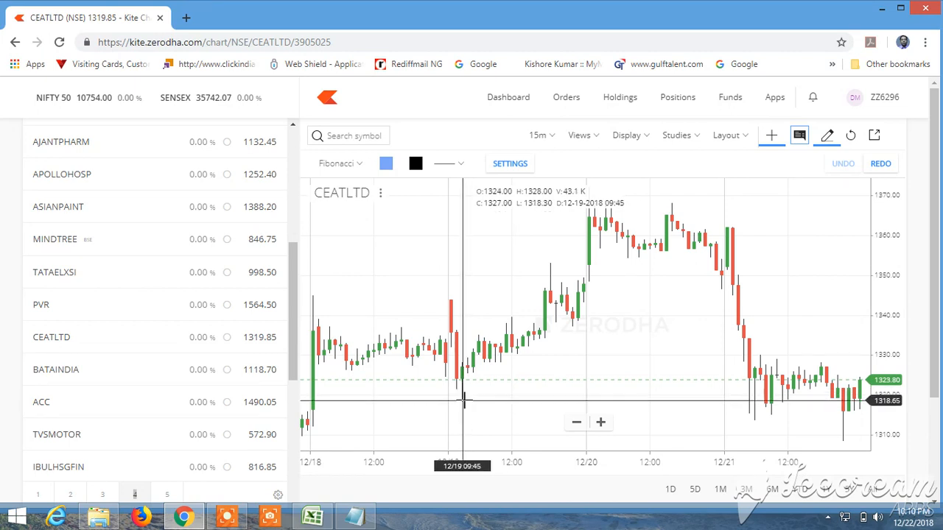
- Draw a Fibonacci retracement from the 12/19 swing low and reshape it over the rally
drag(466, 398, 851, 398)
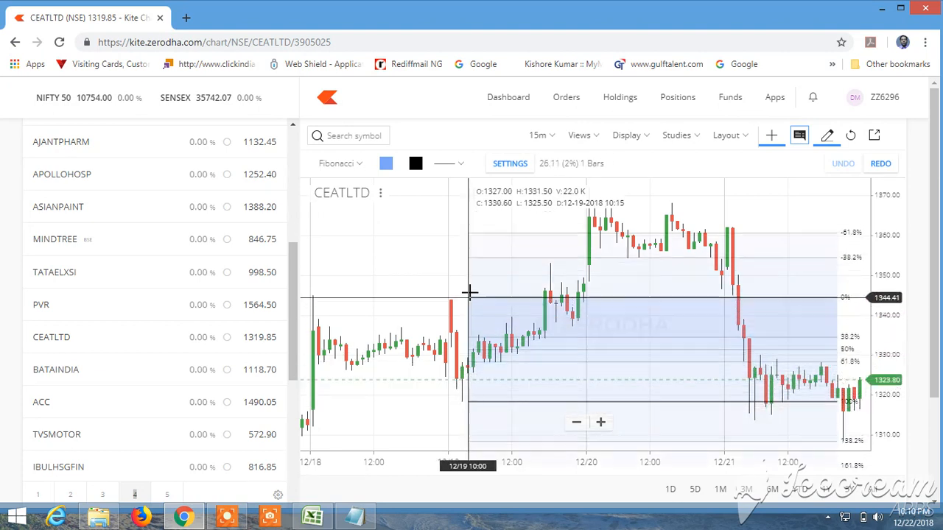
drag(470, 297, 465, 262)
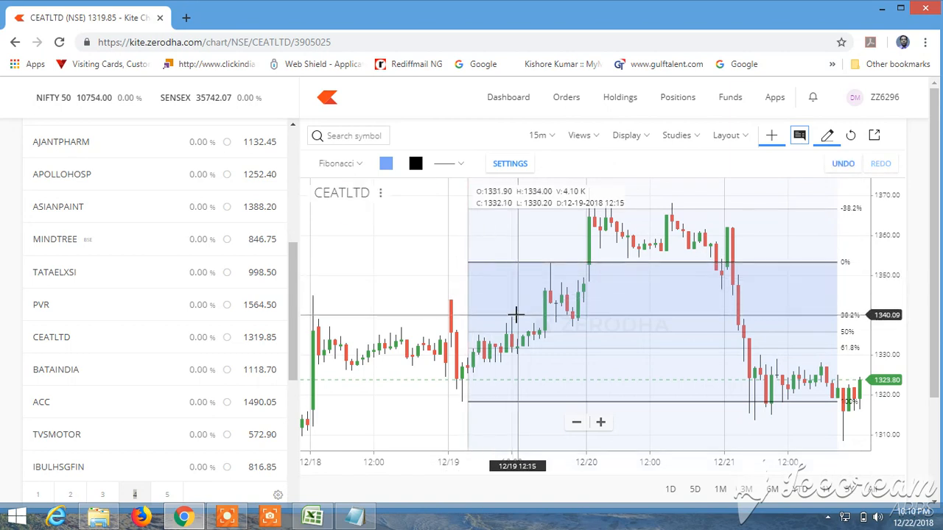
mouse_move(512, 317)
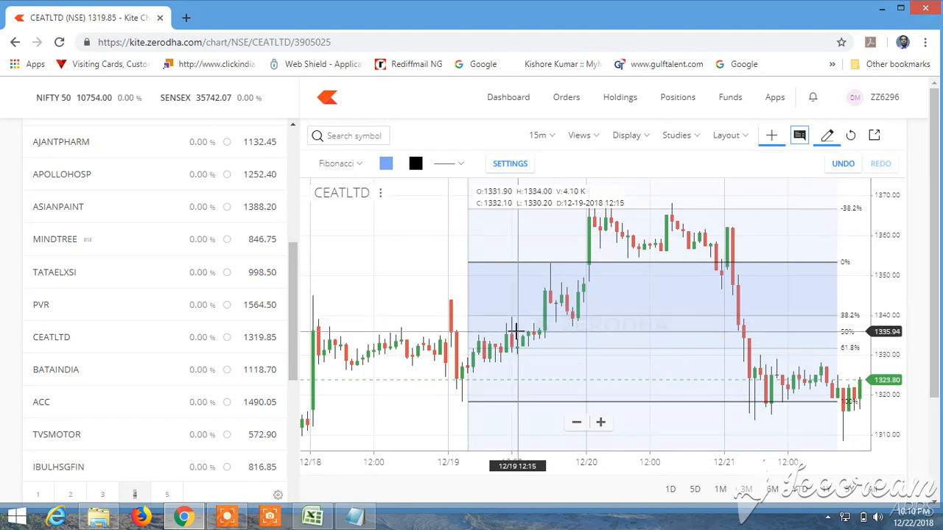
mouse_move(515, 357)
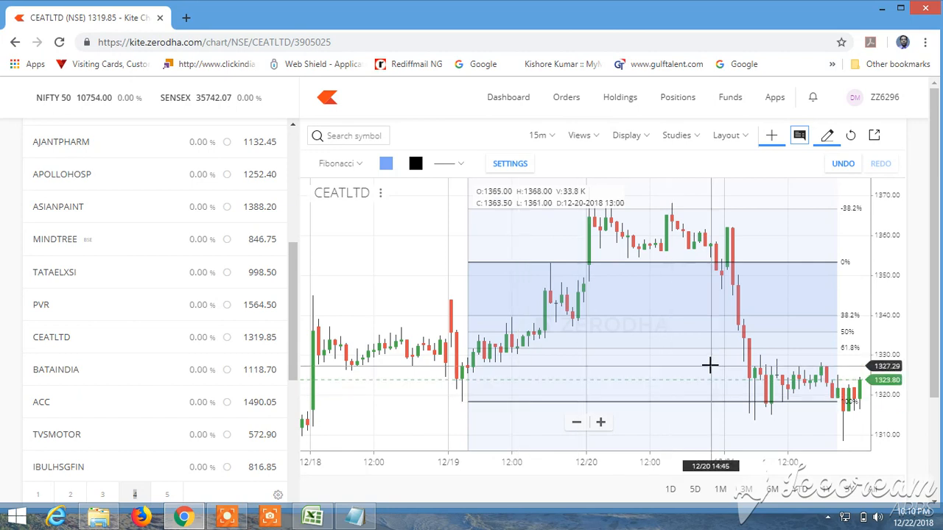
mouse_move(710, 316)
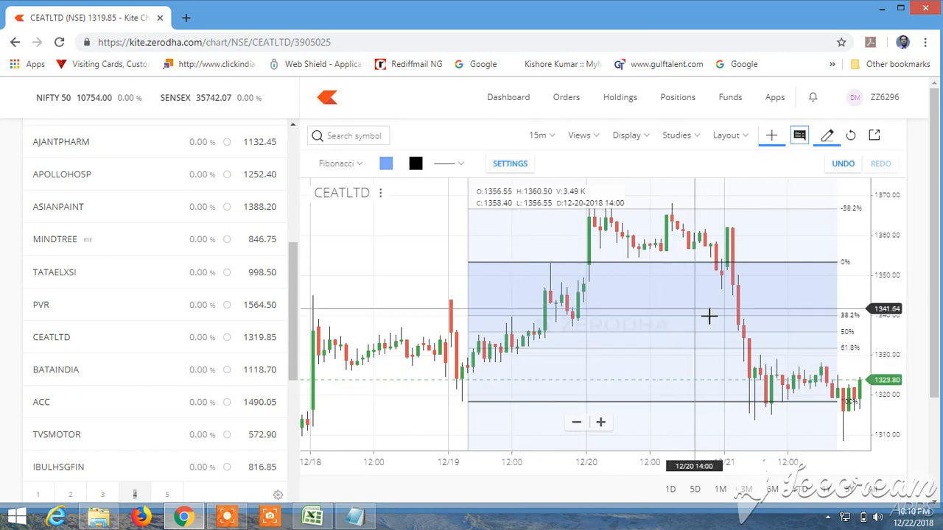
mouse_move(660, 285)
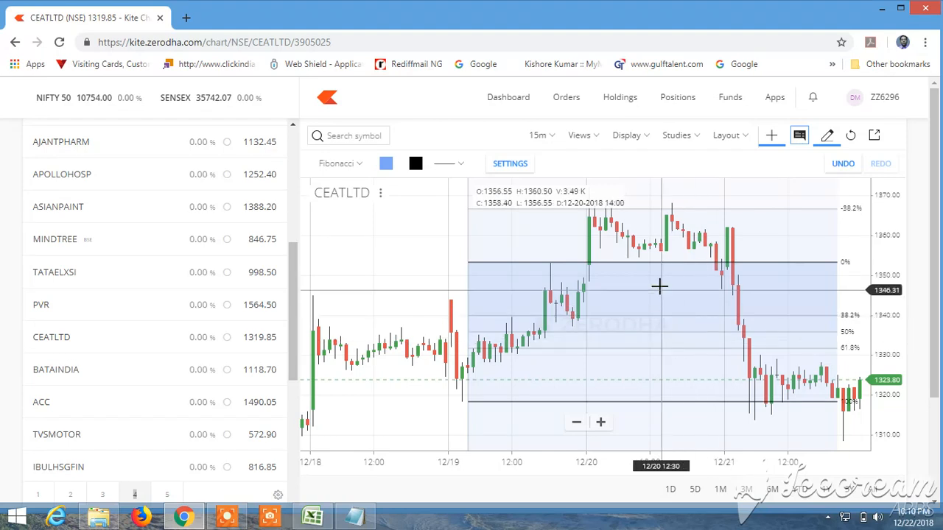
mouse_move(699, 342)
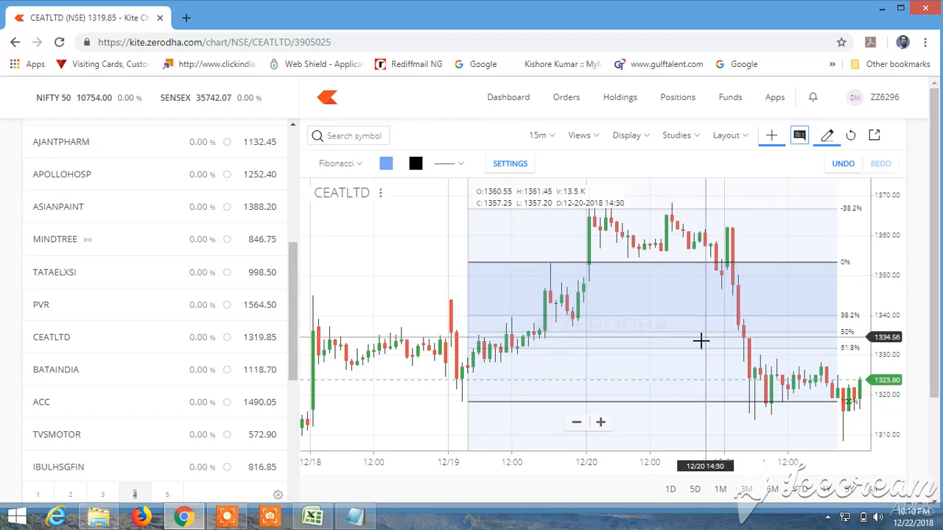
mouse_move(551, 345)
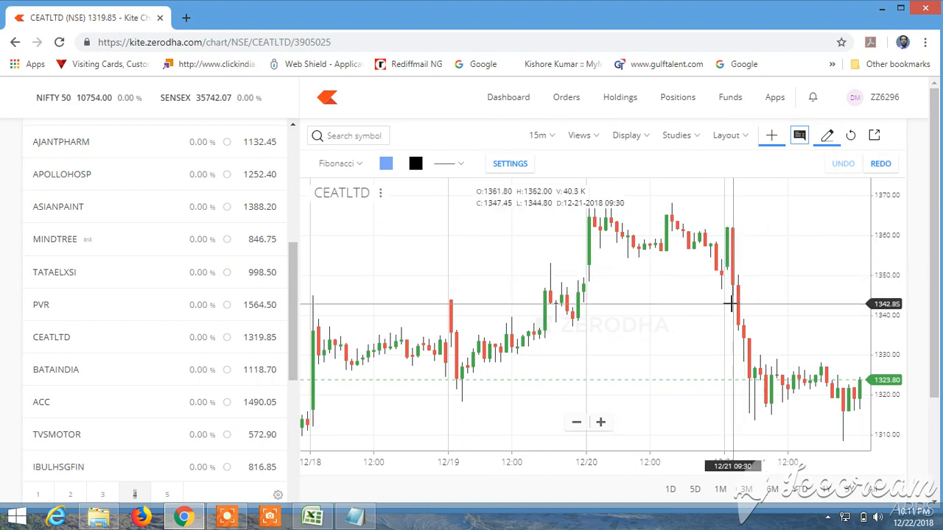
mouse_move(729, 308)
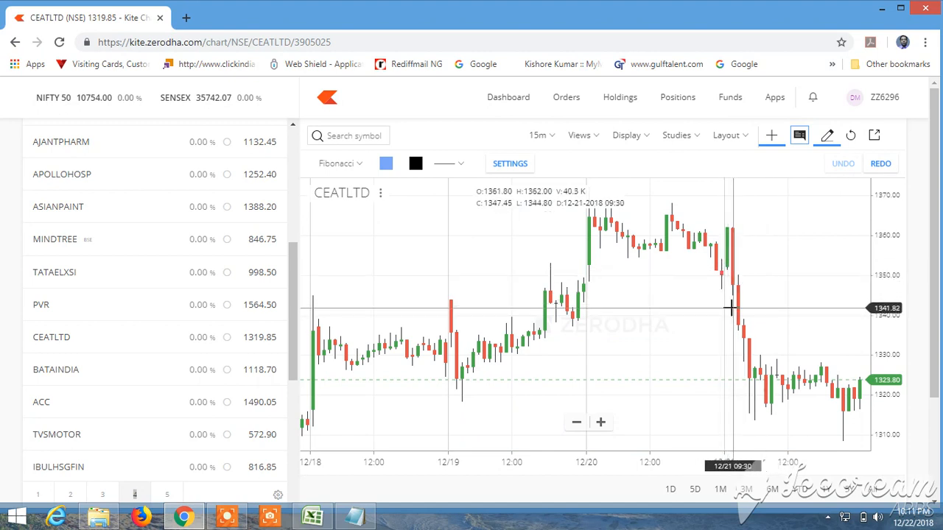
mouse_move(724, 293)
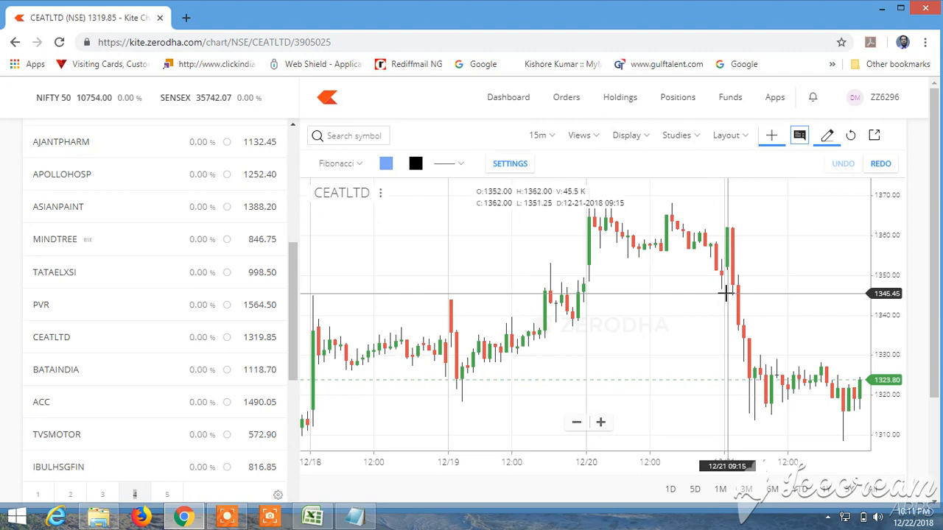
mouse_move(729, 298)
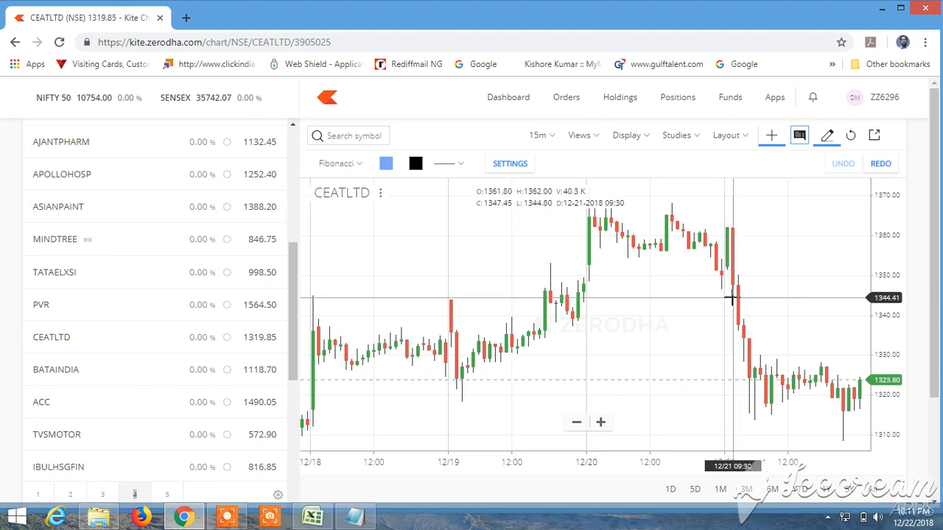
mouse_move(742, 301)
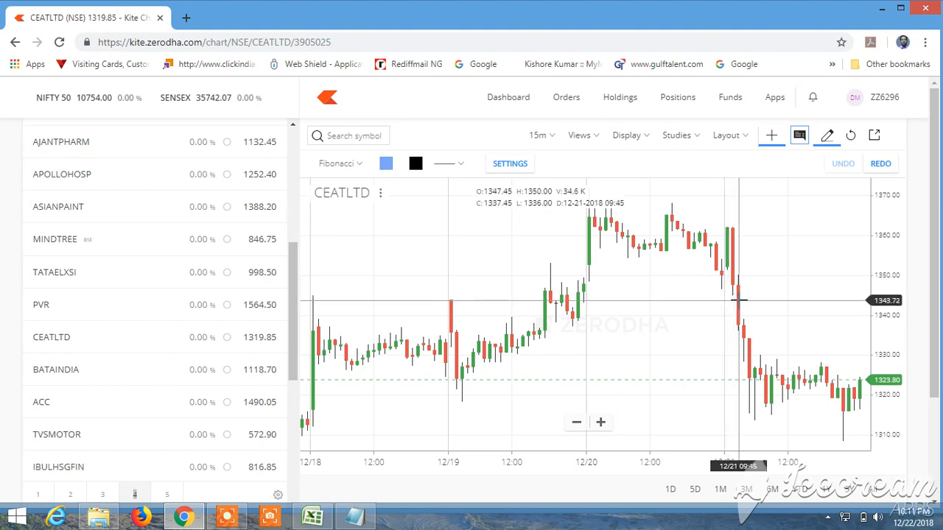
mouse_move(745, 302)
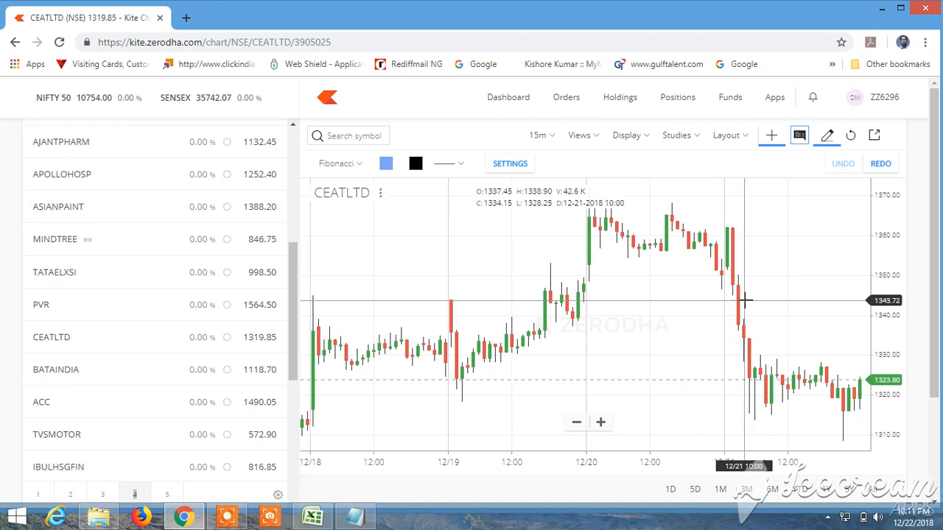
mouse_move(738, 315)
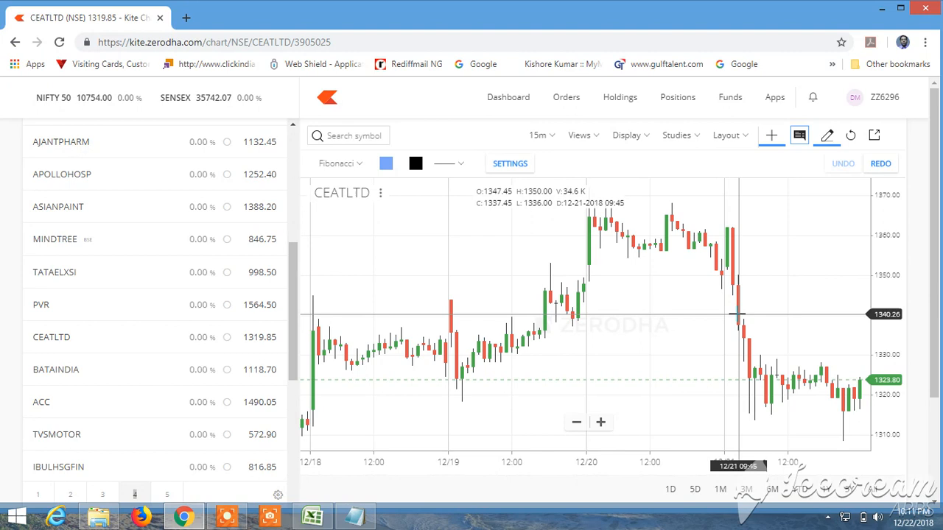
mouse_move(740, 312)
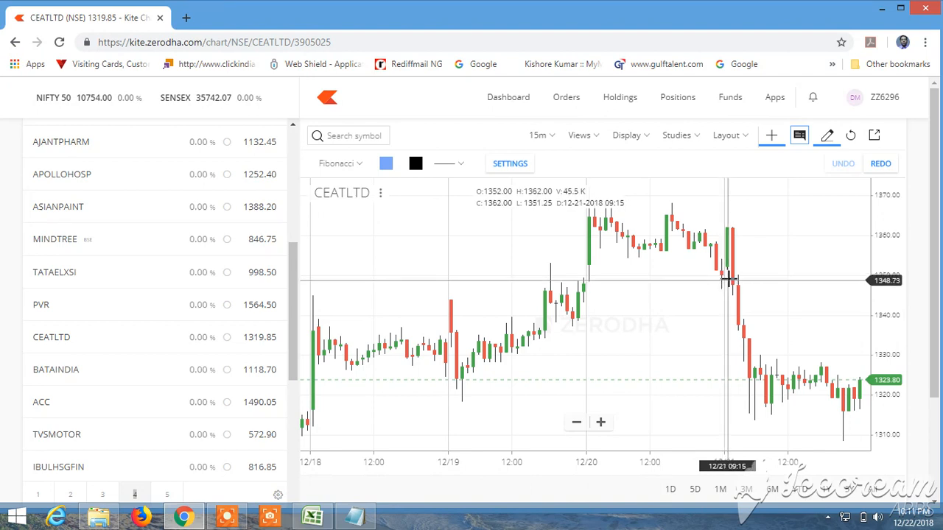
mouse_move(736, 298)
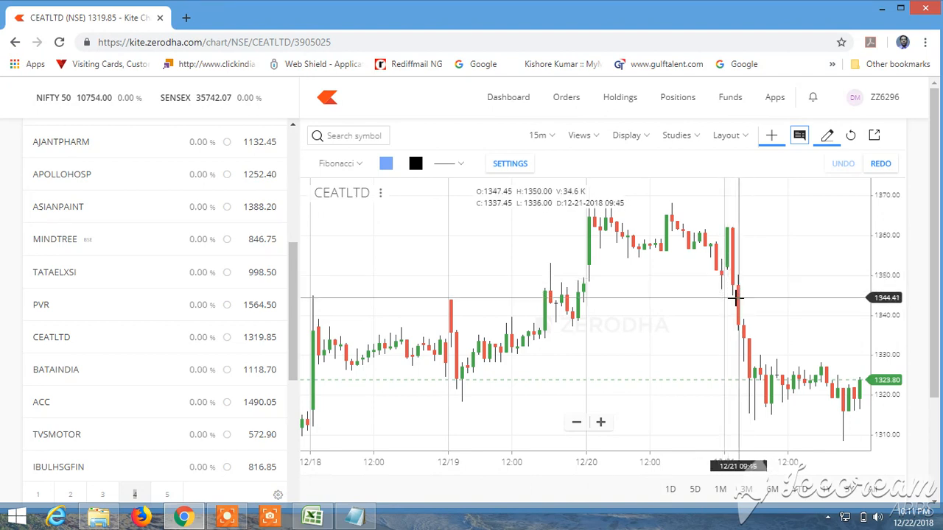
mouse_move(733, 293)
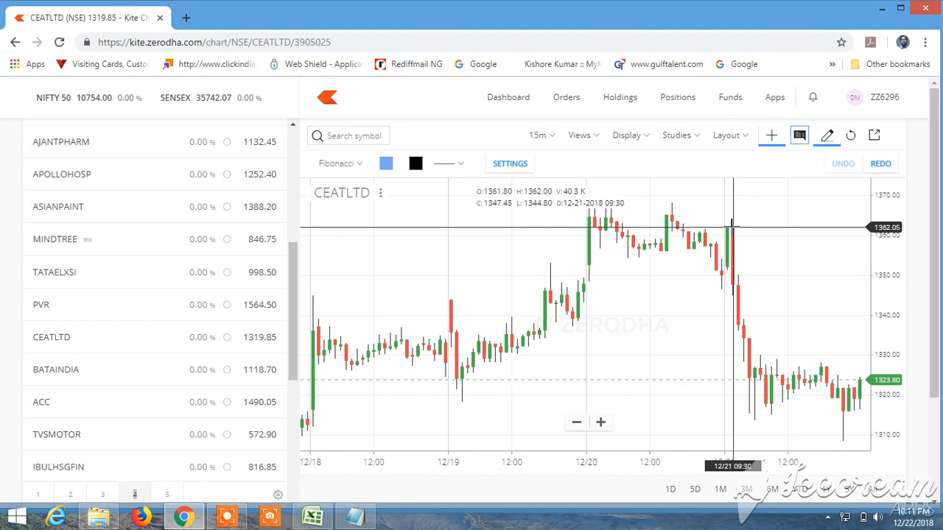
mouse_move(731, 226)
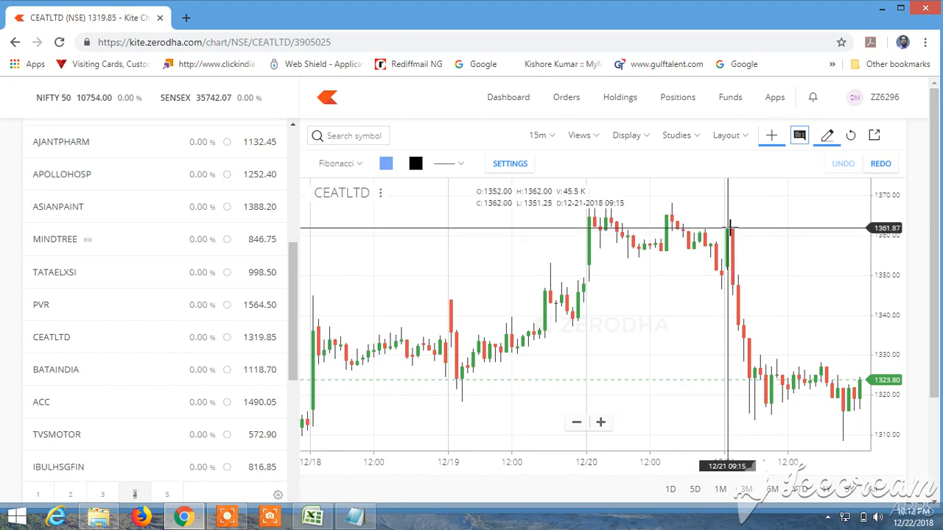
- Draw a Fibonacci retracement from the 12/20 high down to the 12/21 low
drag(729, 229, 729, 318)
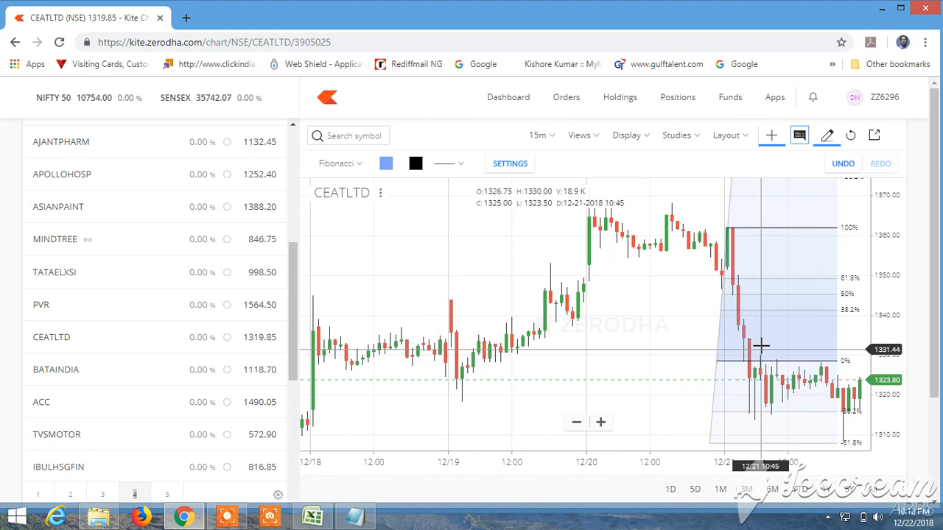
mouse_move(787, 347)
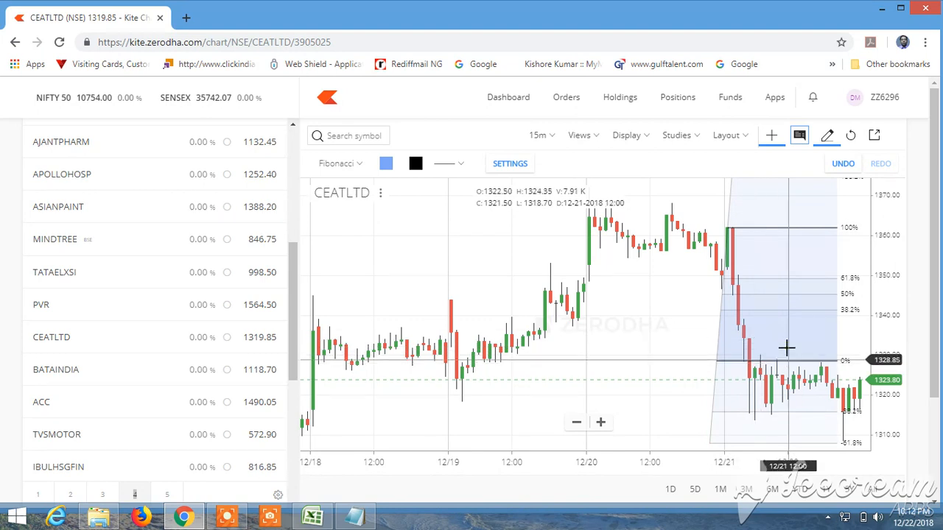
mouse_move(784, 312)
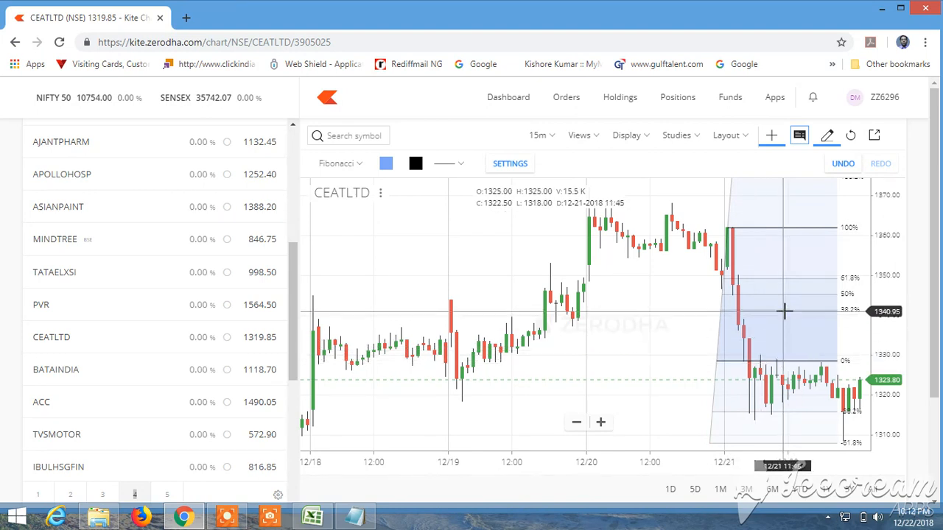
mouse_move(787, 295)
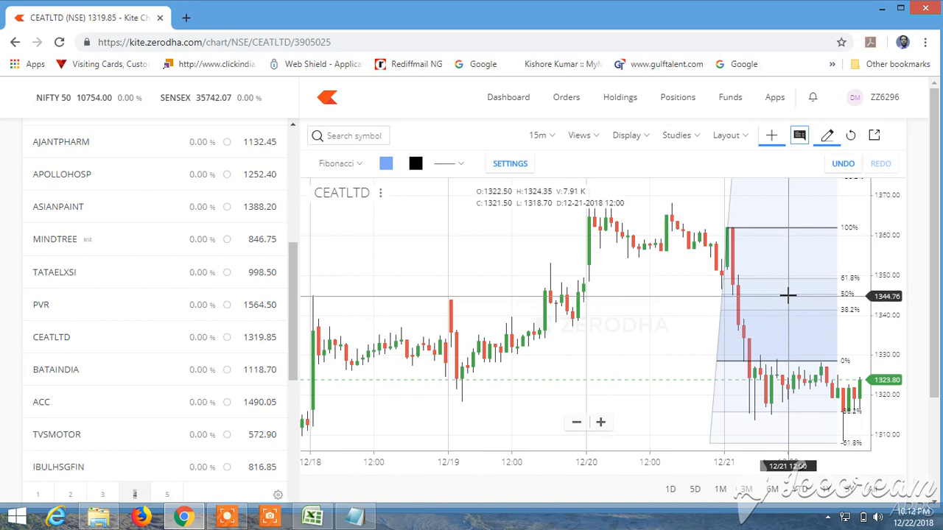
mouse_move(786, 251)
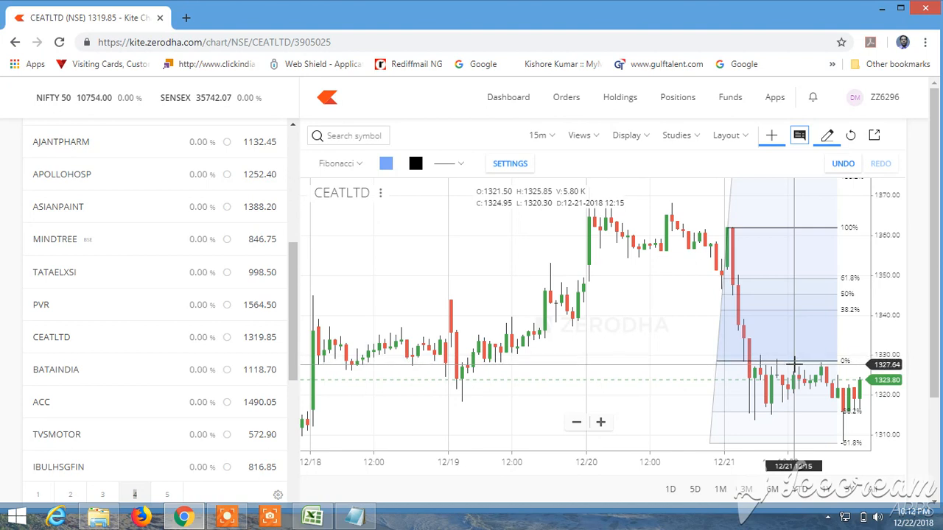
mouse_move(795, 367)
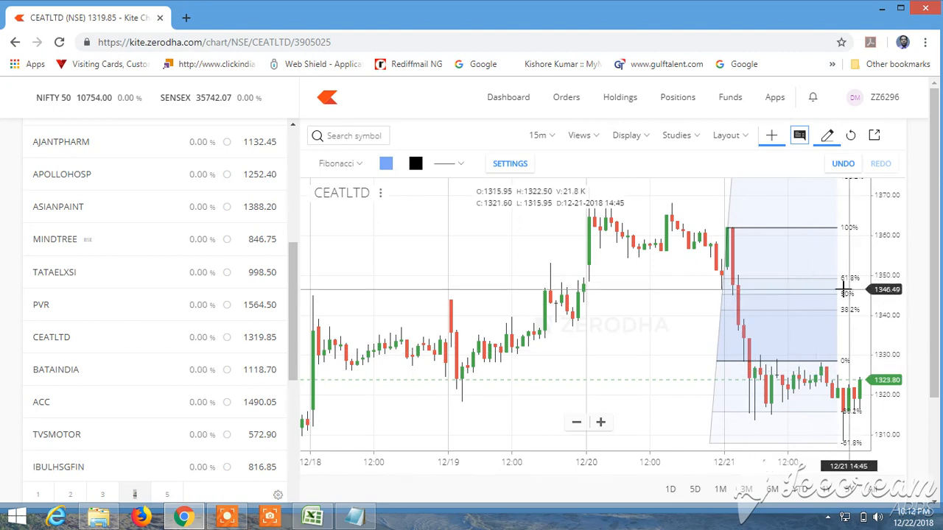
- Remove the Fibonacci drawing and add Pivot Points with default settings to the CEATLTD chart
click(842, 162)
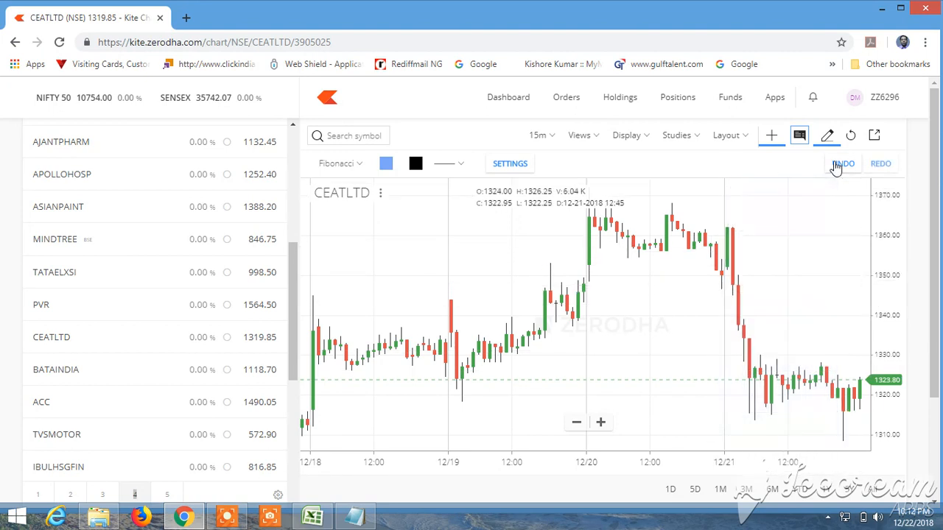
click(677, 136)
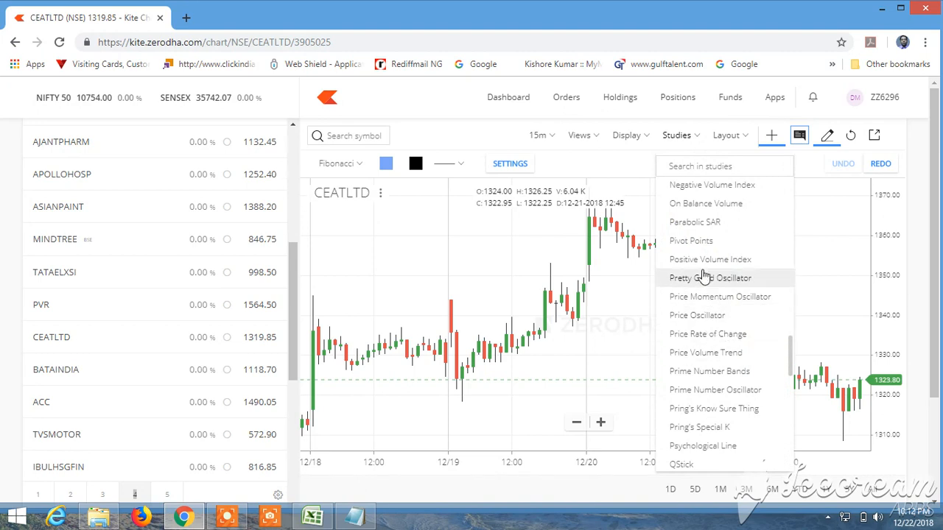
click(691, 241)
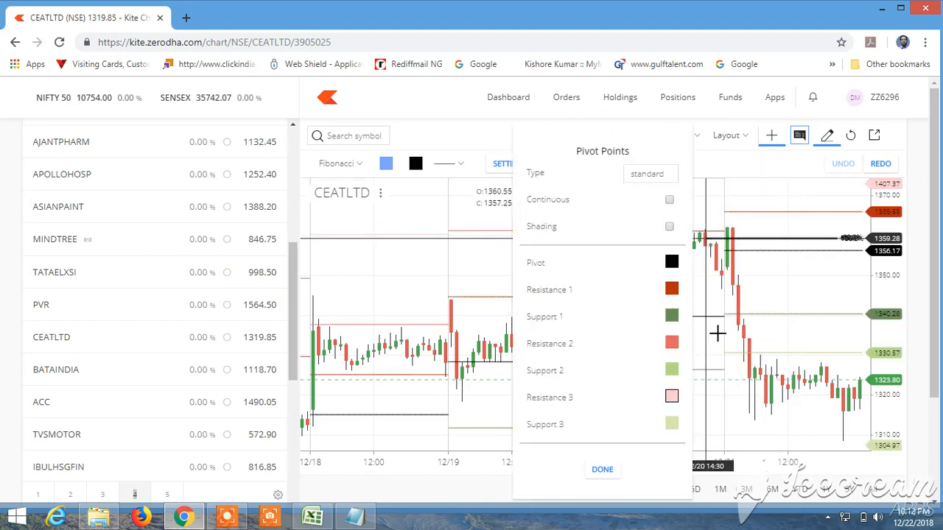
click(601, 468)
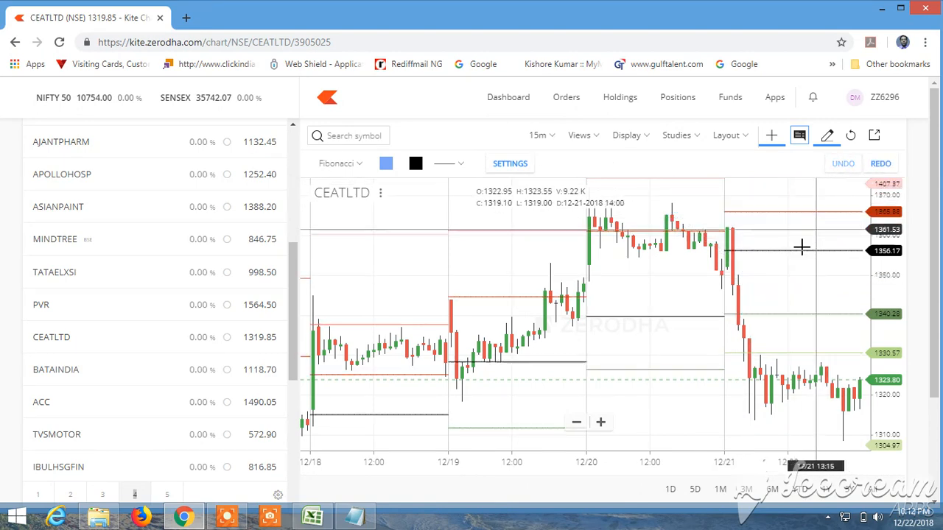
mouse_move(779, 219)
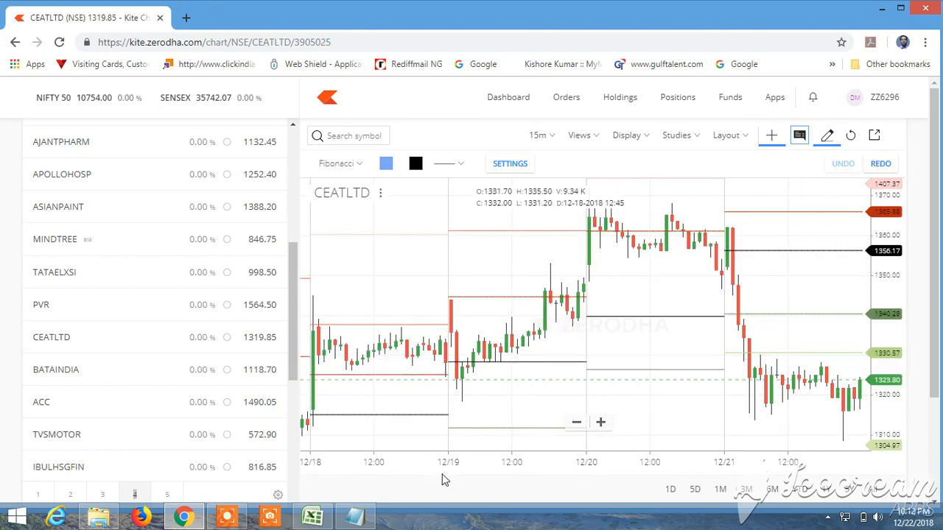
click(353, 515)
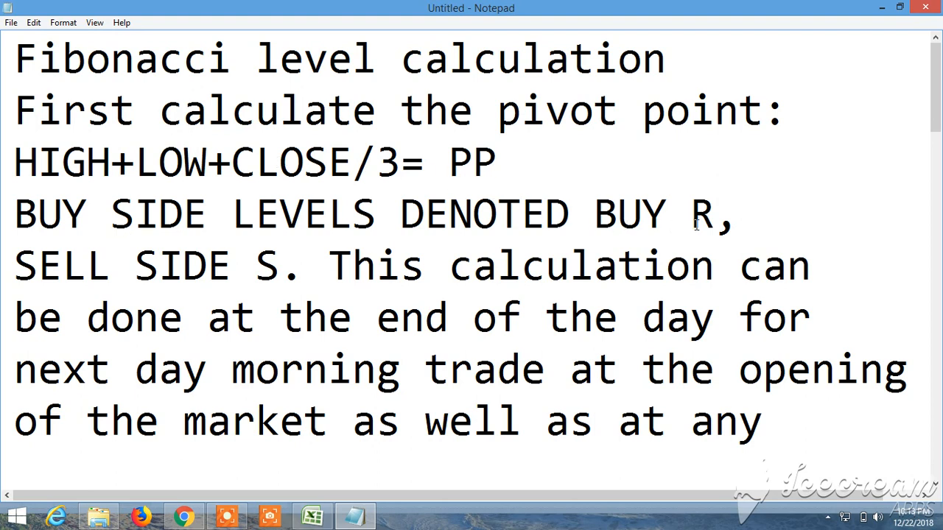
mouse_move(376, 285)
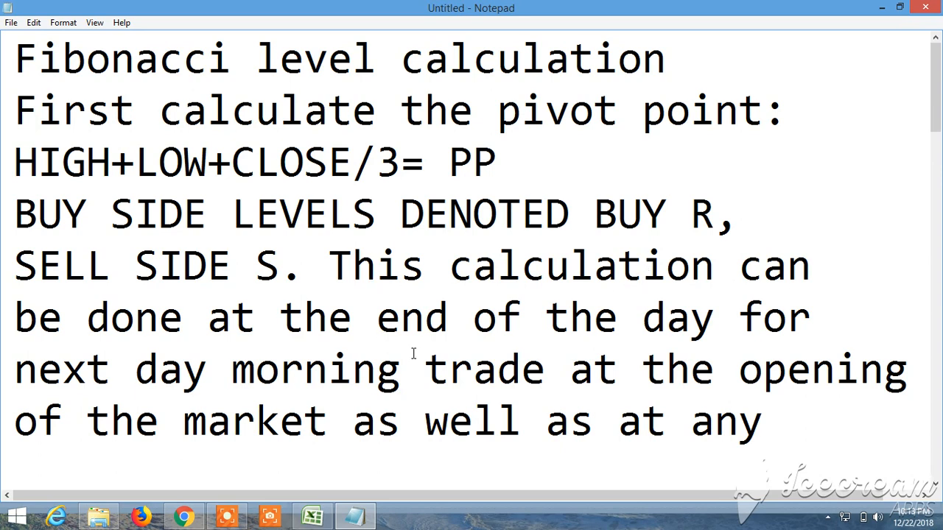
mouse_move(602, 383)
text(timeframe like 30 min, 1 hr, 2 hr,3hr)
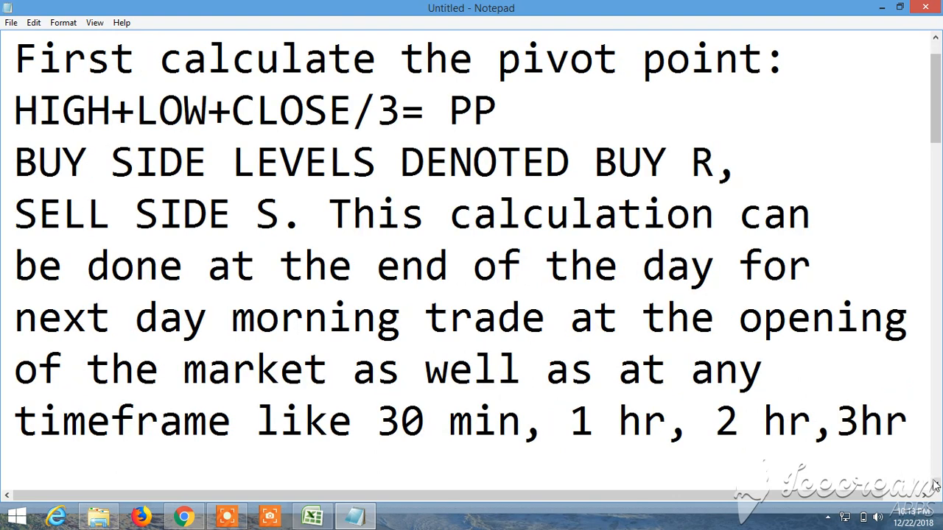
scroll(down, 3)
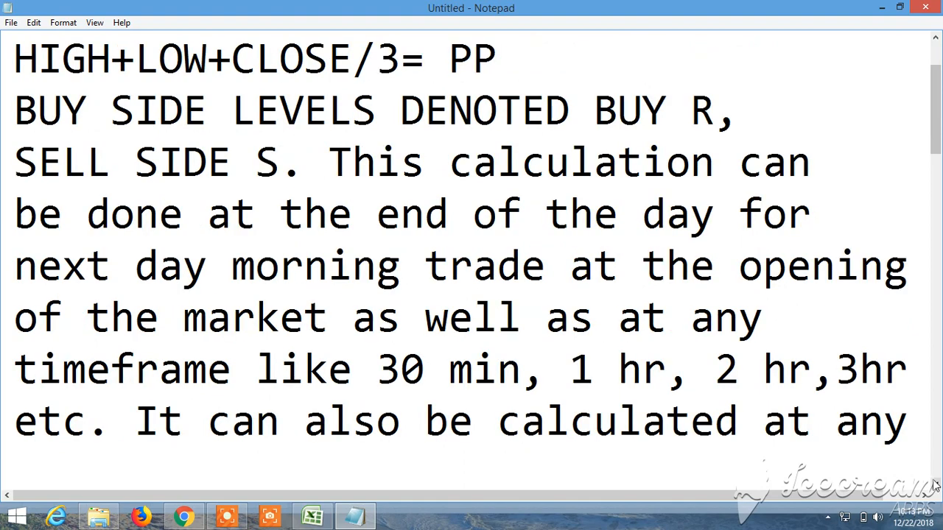
scroll(down, 3)
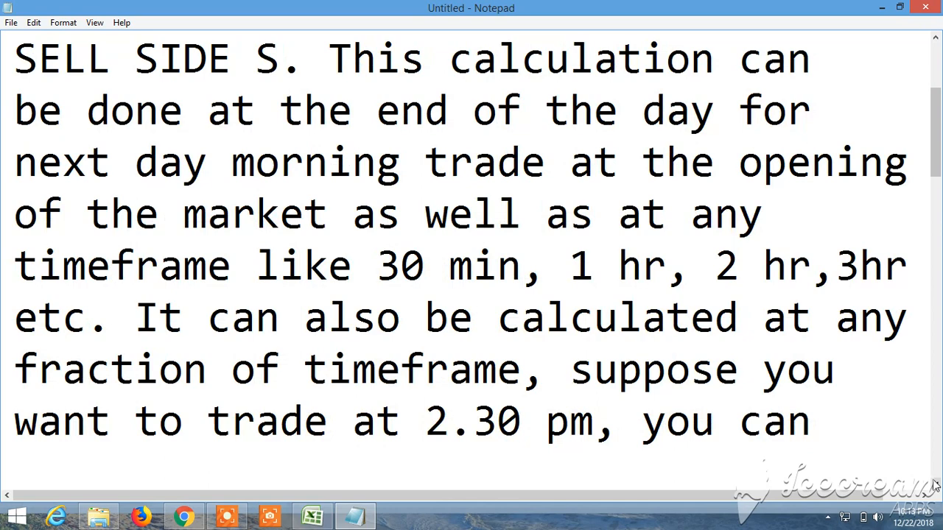
scroll(down, 3)
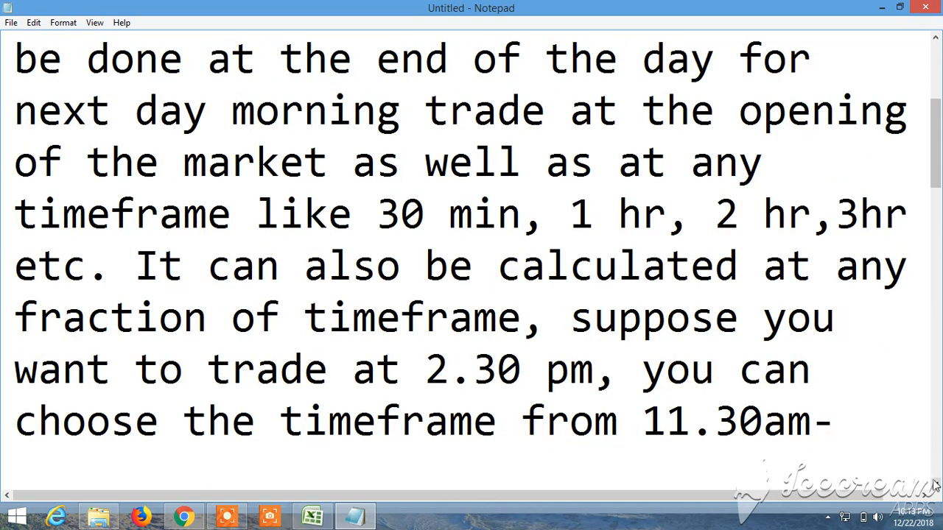
scroll(down, 3)
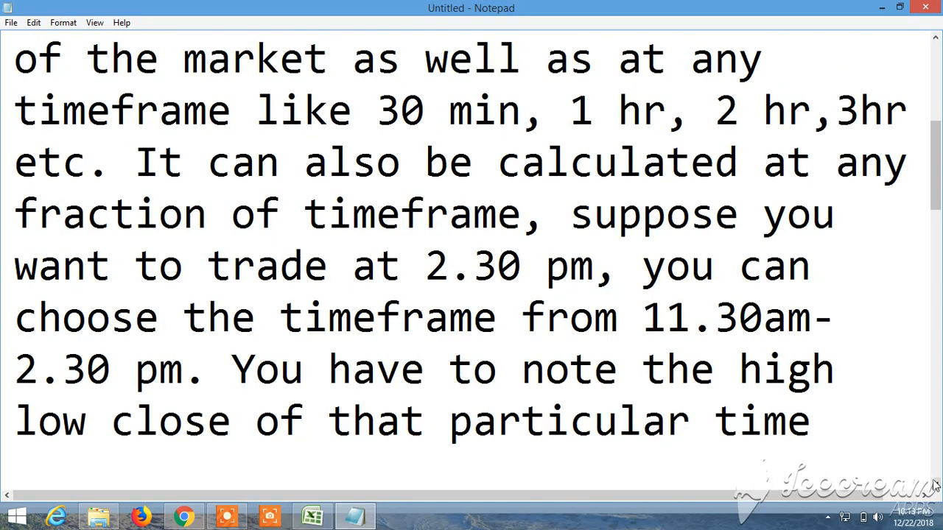
scroll(down, 3)
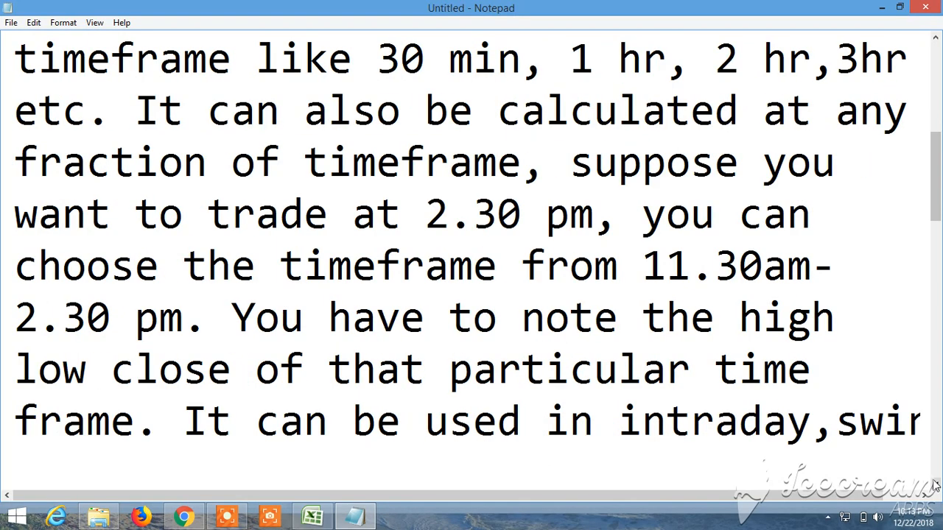
scroll(down, 3)
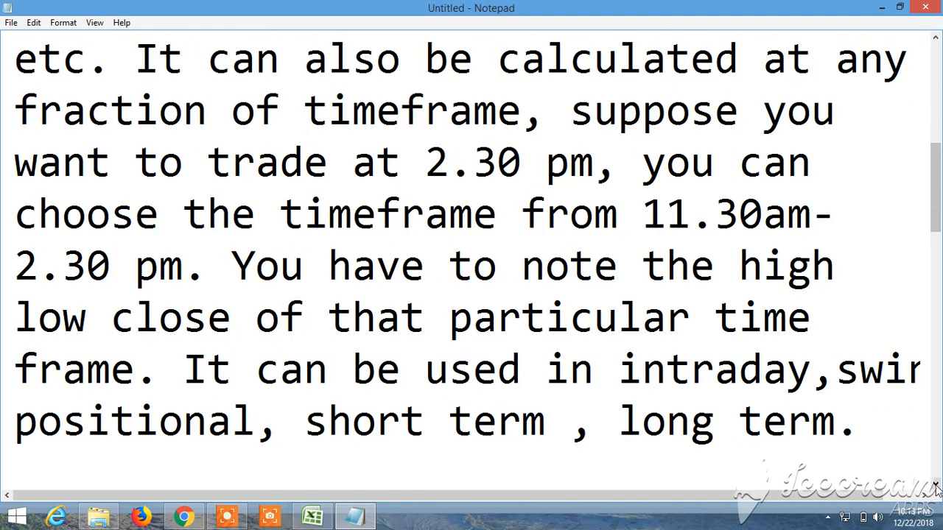
scroll(down, 3)
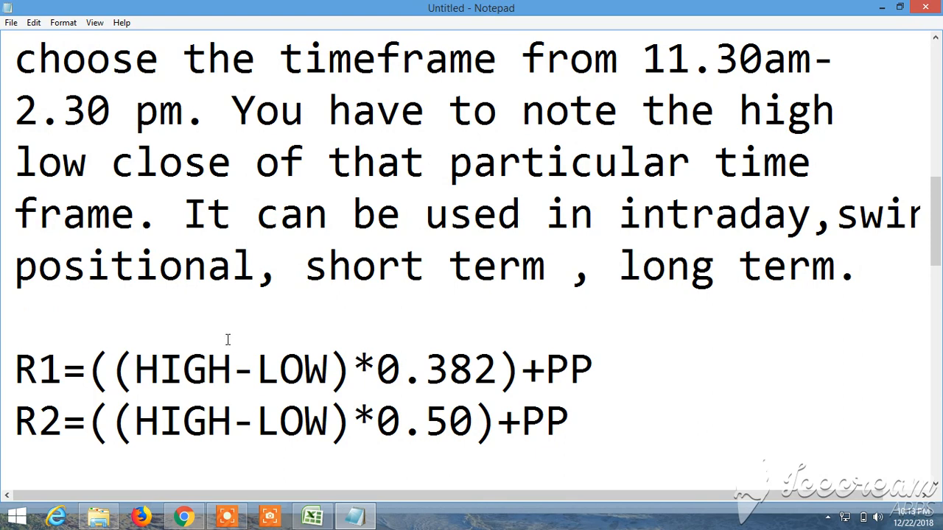
mouse_move(197, 248)
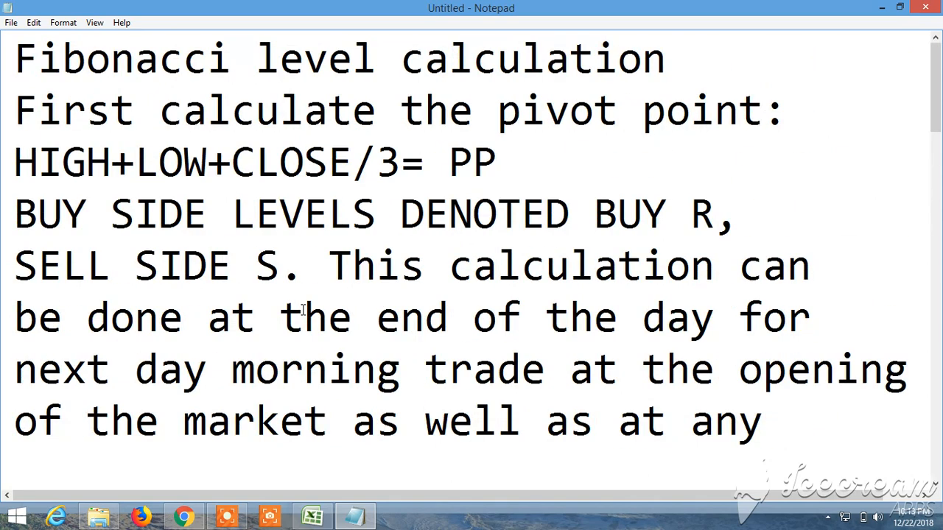
mouse_move(153, 178)
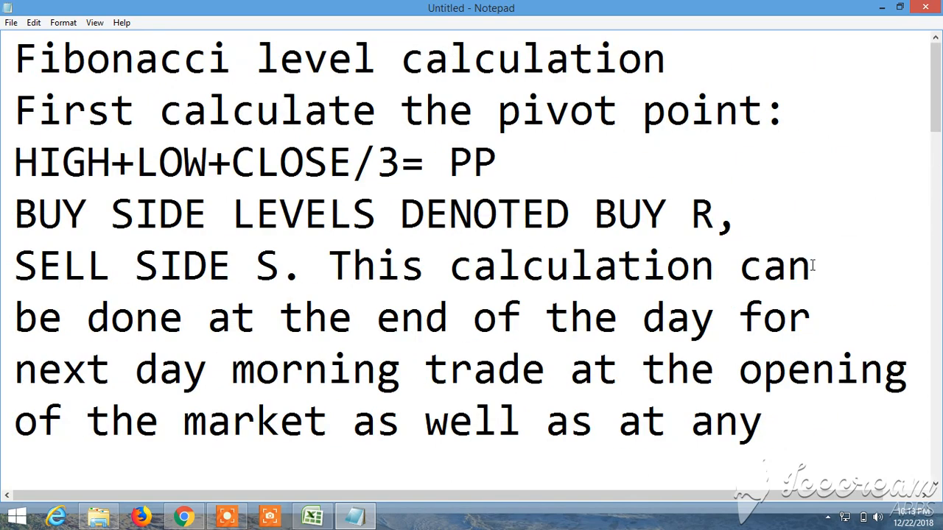
- Add the lines R2=((HIGH-LOW)*0.50)+PP and R4=((HIGH-LOW)*0.786)+PP to the notes
scroll(down, 3)
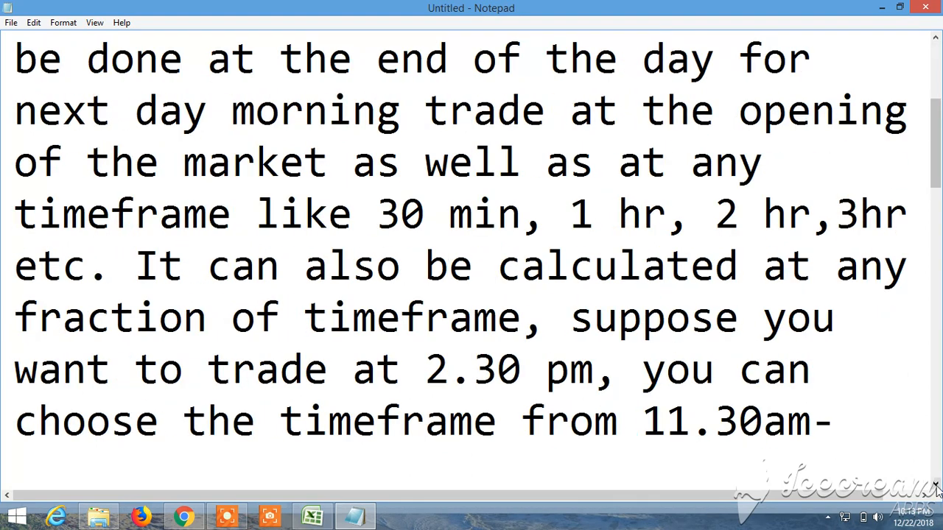
scroll(down, 3)
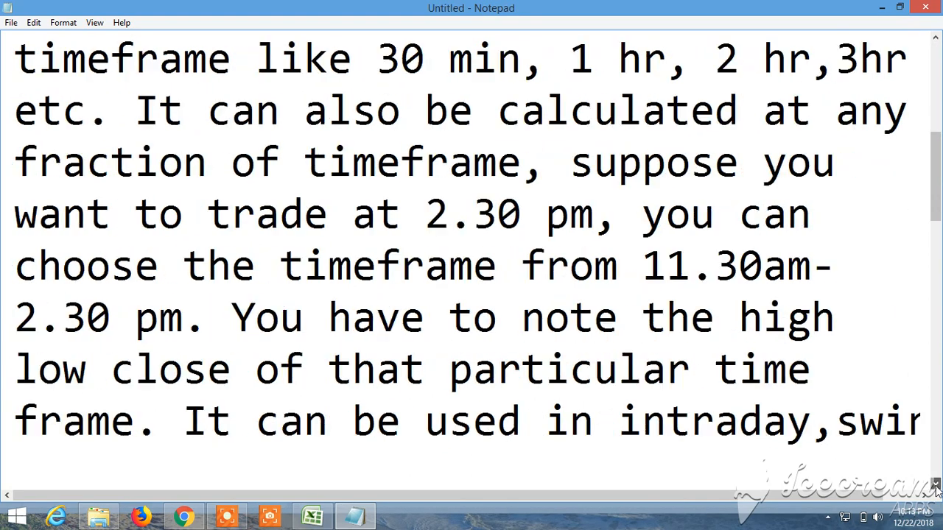
scroll(down, 3)
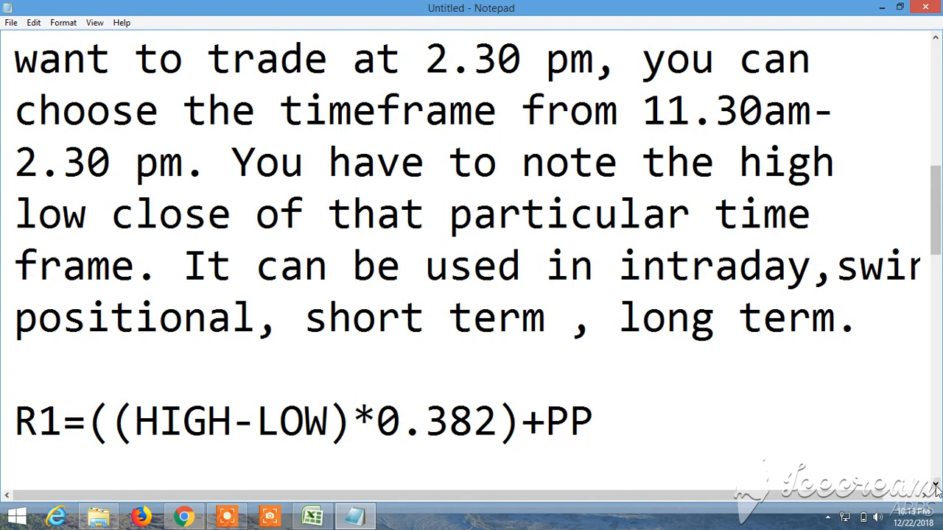
text(R2=((HIGH-LOW)*0.50)+PP)
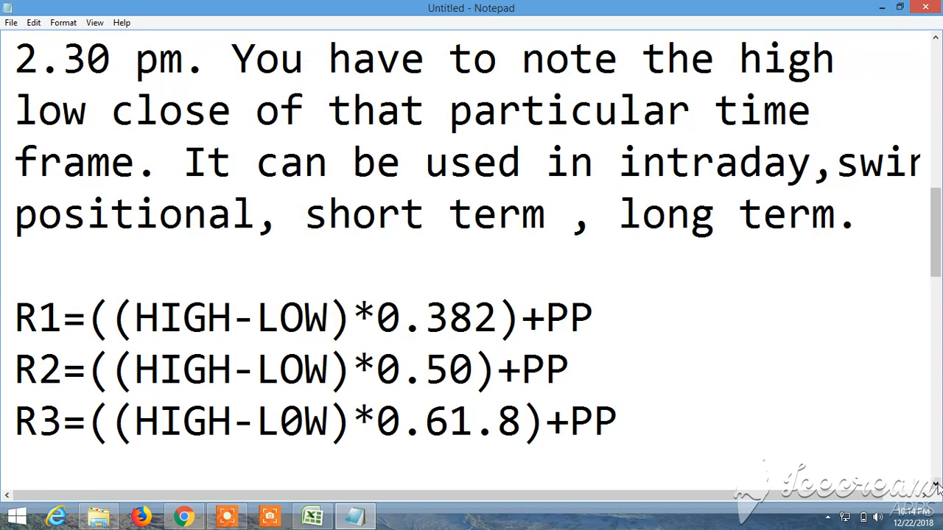
text(R4=((HIGH-LOW)*0.786)+PP)
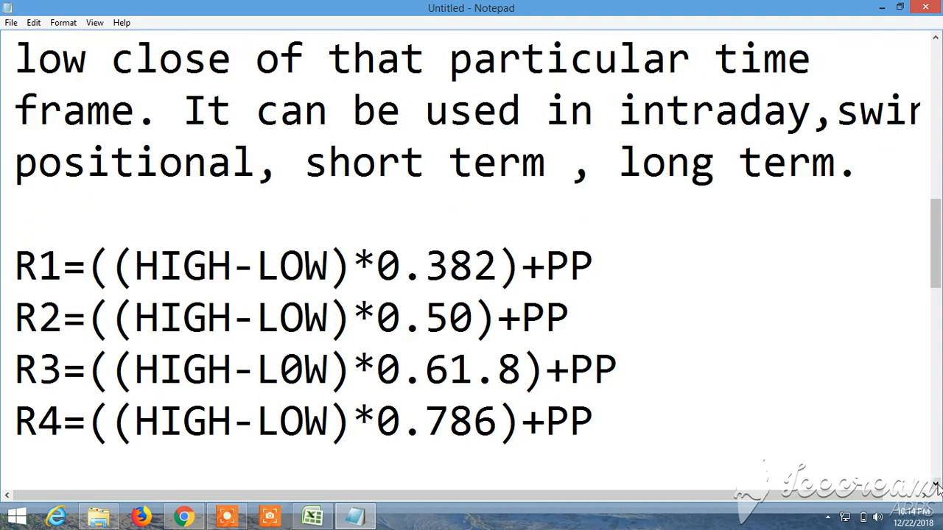
scroll(down, 3)
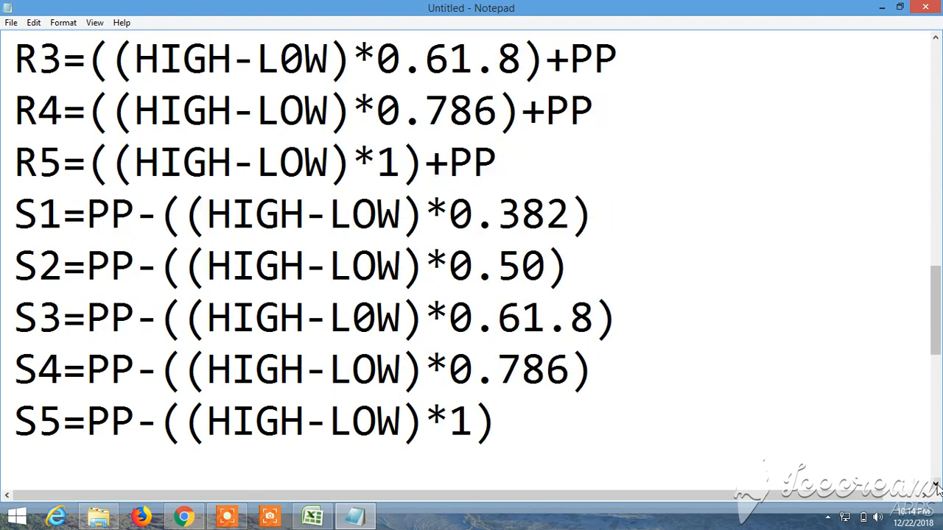
- Scroll down to the end of the pivot point notes
scroll(down, 3)
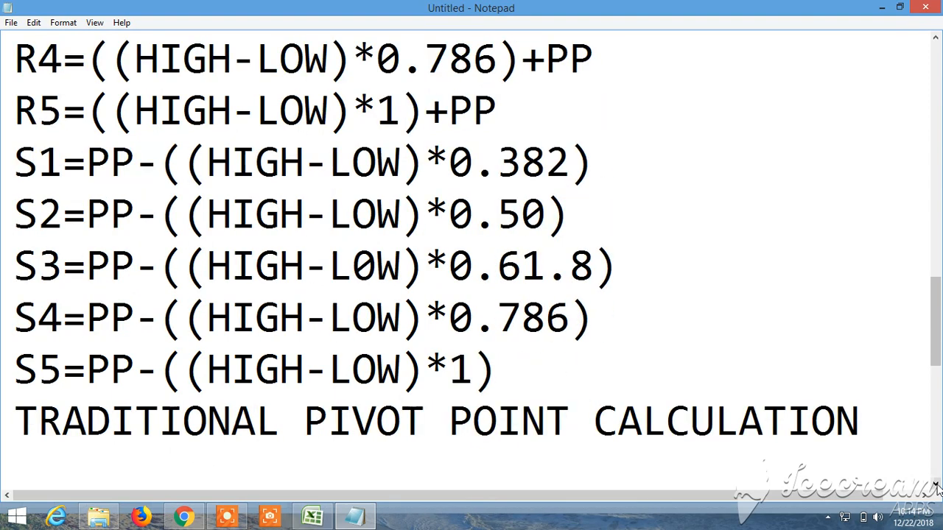
scroll(down, 3)
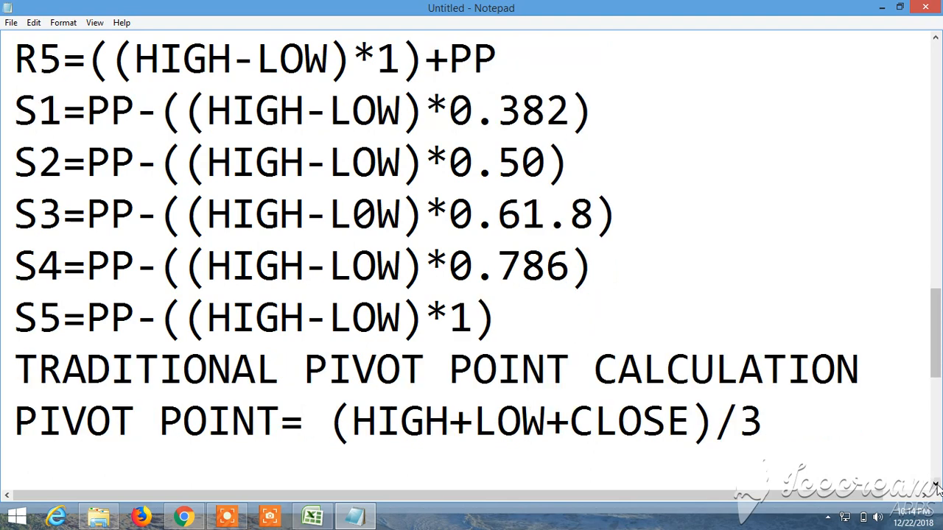
scroll(down, 3)
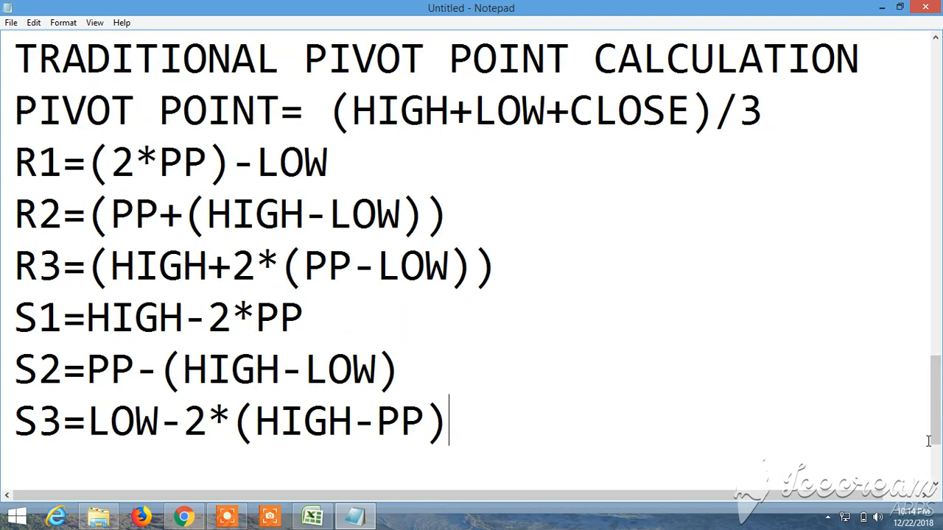
mouse_move(851, 500)
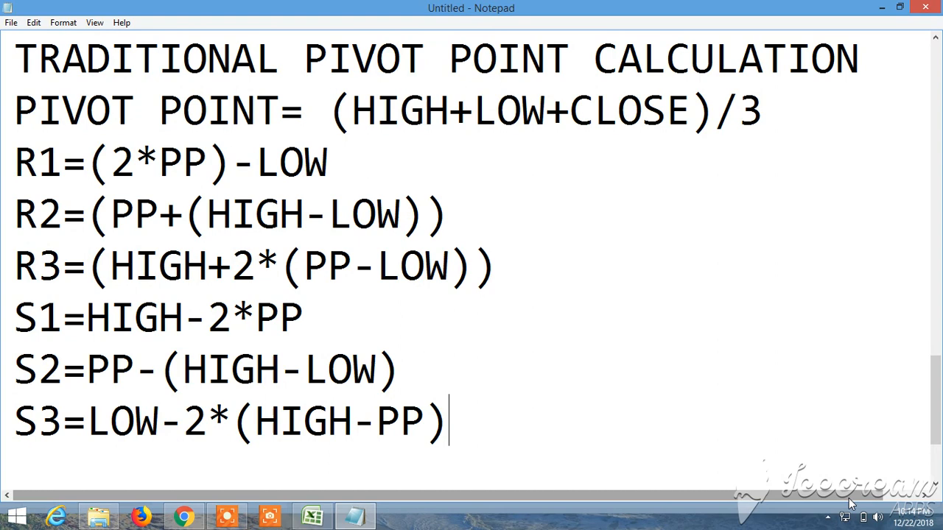